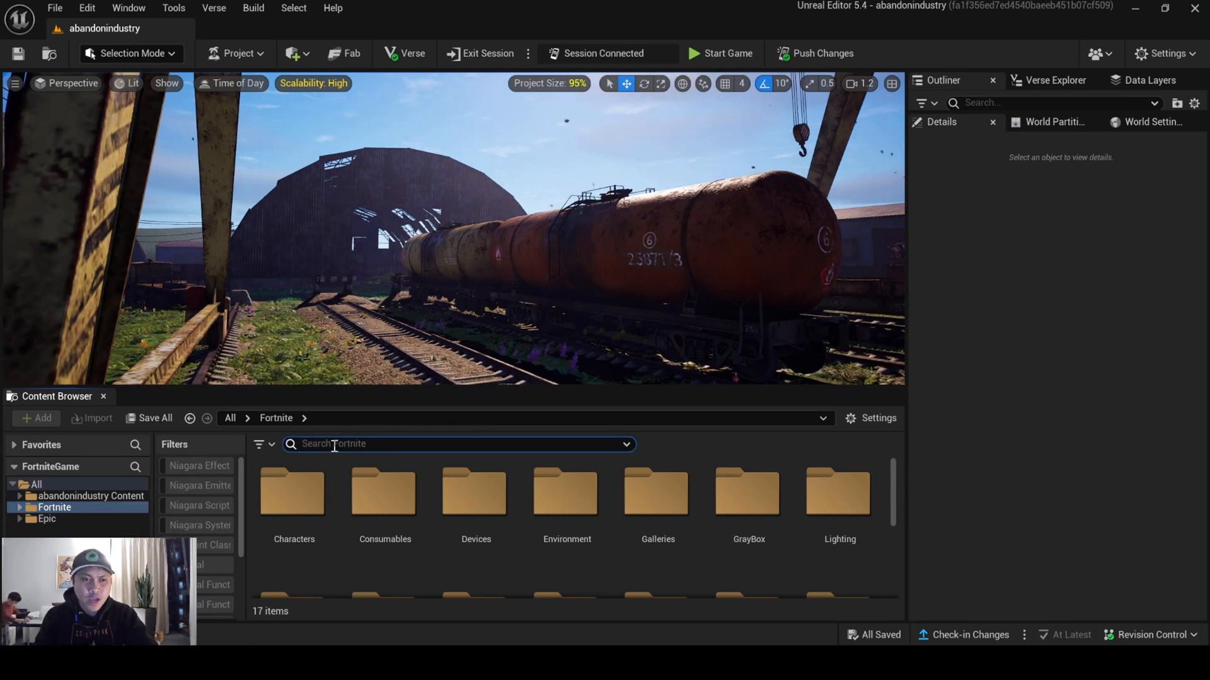
Find the Orbit Camera device by searching 'orbit' and place it in the level
{"action": "type", "text": "orbit"}
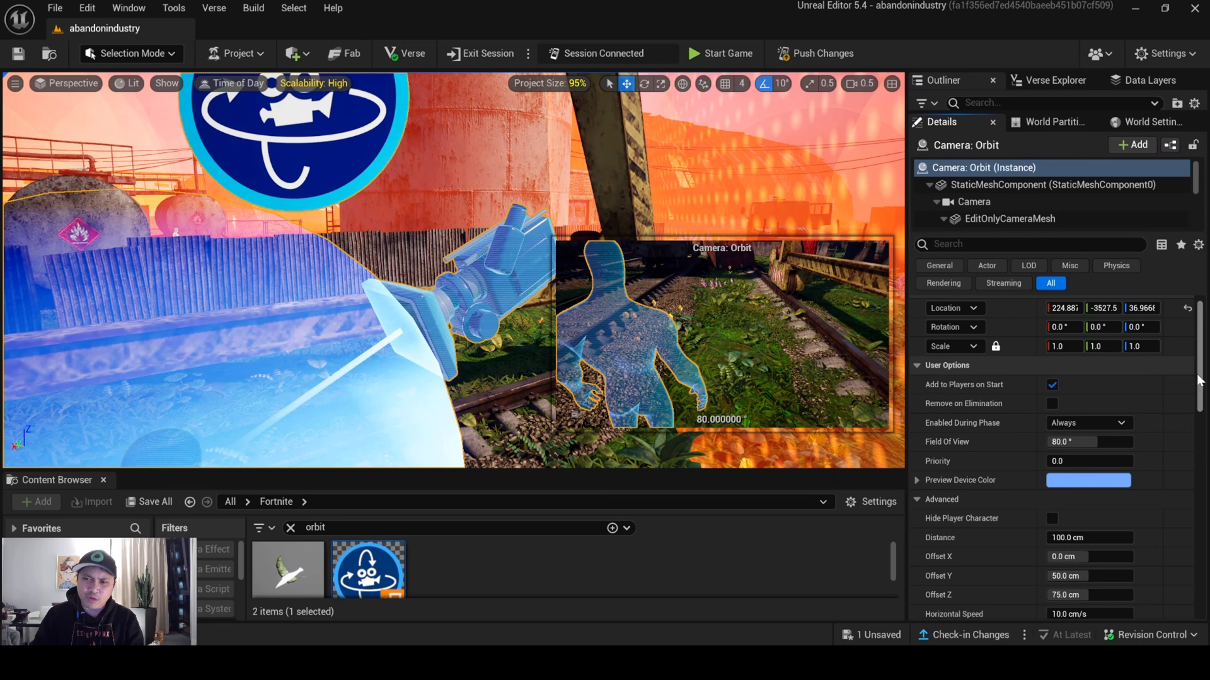
{"action": "mouse_move", "coordinate": [971, 393]}
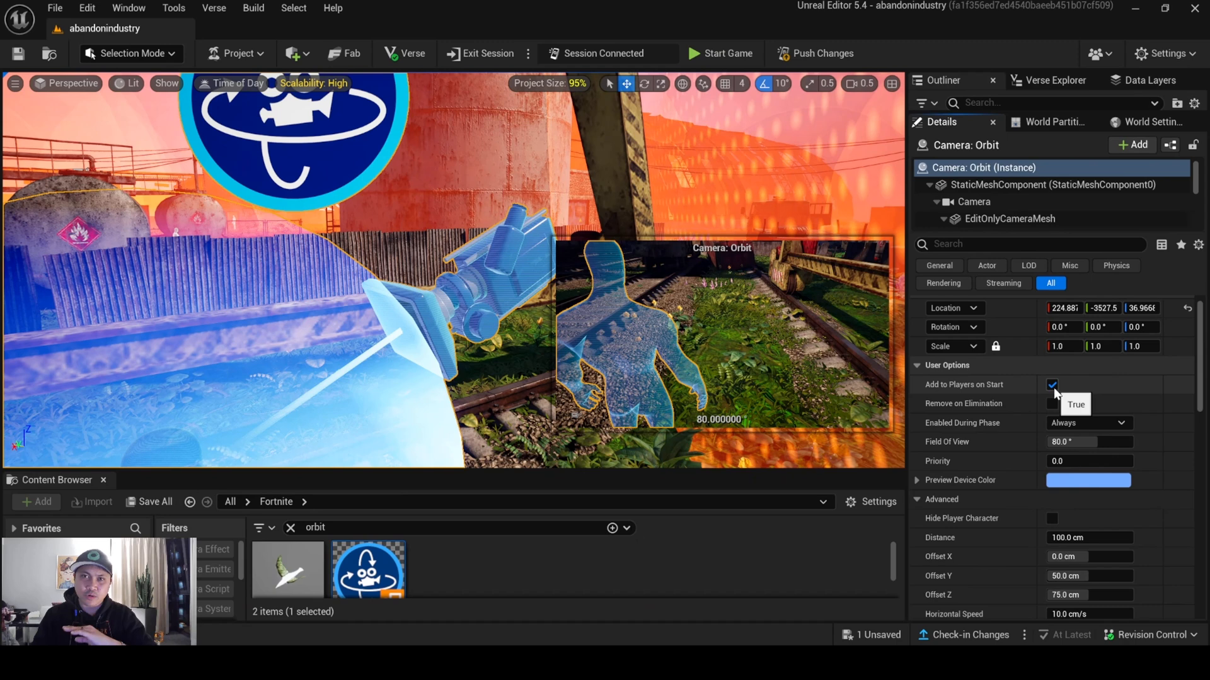
Give the Orbit camera a 120° field of view, kept added to players on start
{"action": "scroll", "scroll_direction": "down", "scroll_amount": 3}
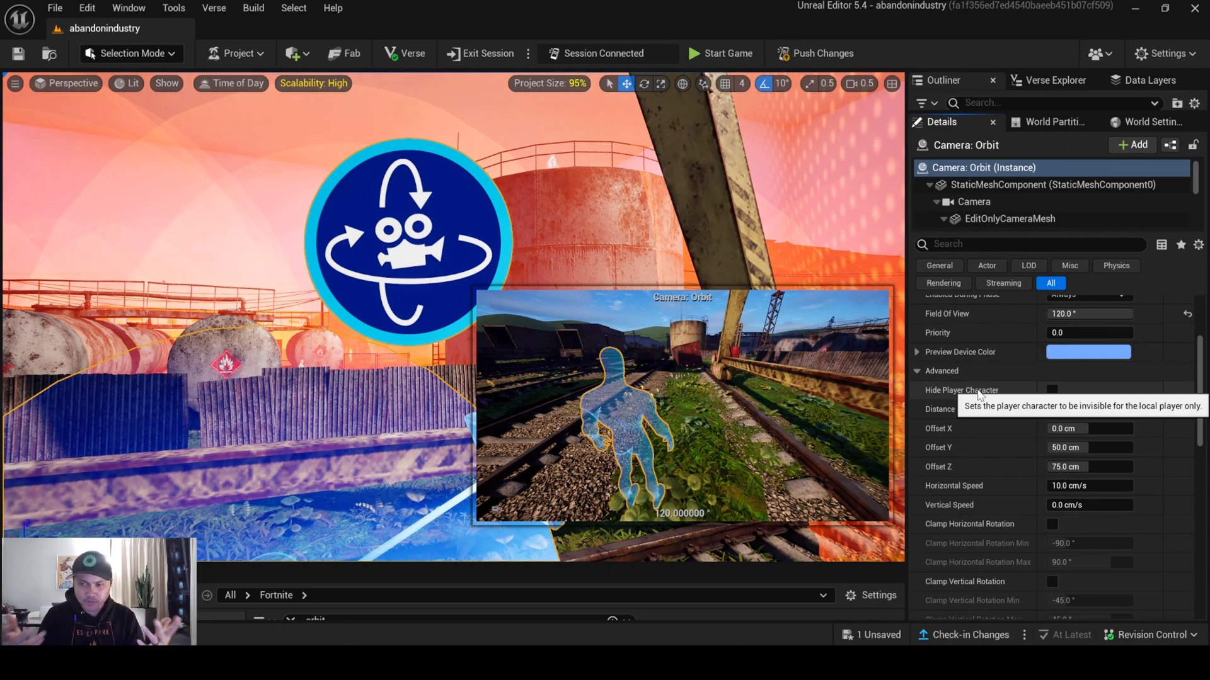
{"action": "scroll", "scroll_direction": "down", "scroll_amount": 3}
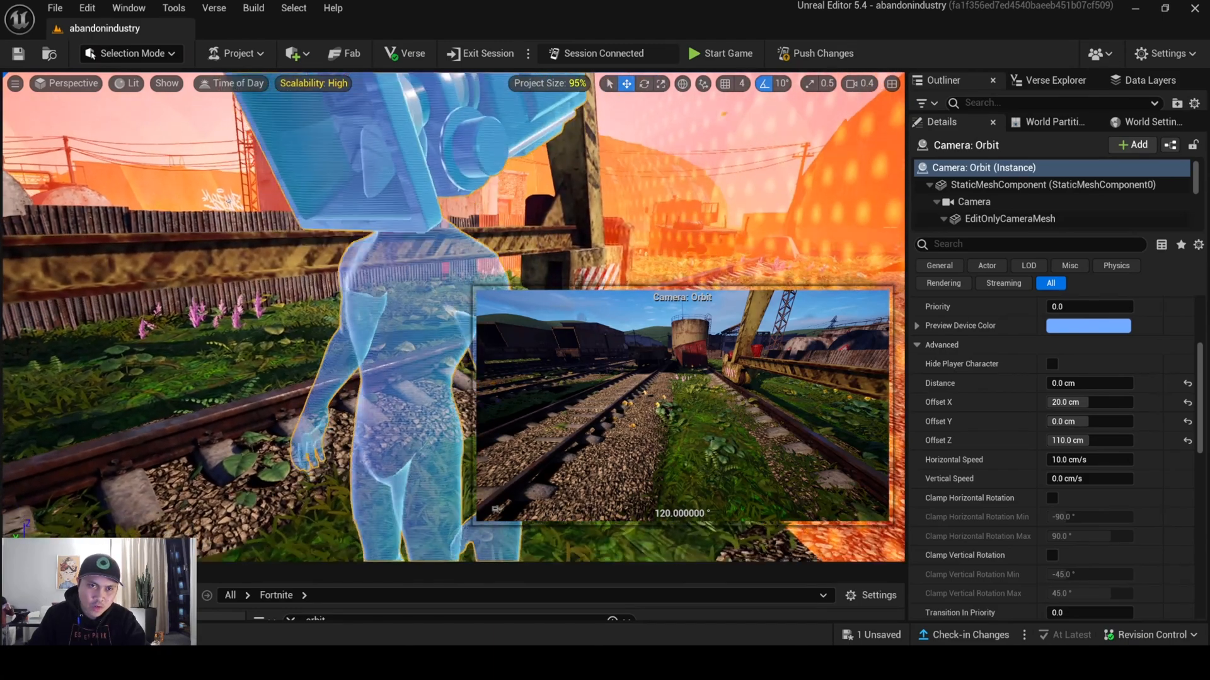
Set distance 0, offsets X 20 / Y 0 / Z 105, vertical speed 10, then push and save the changes
{"action": "left_click", "coordinate": [1087, 440]}
{"action": "type", "text": "105"}
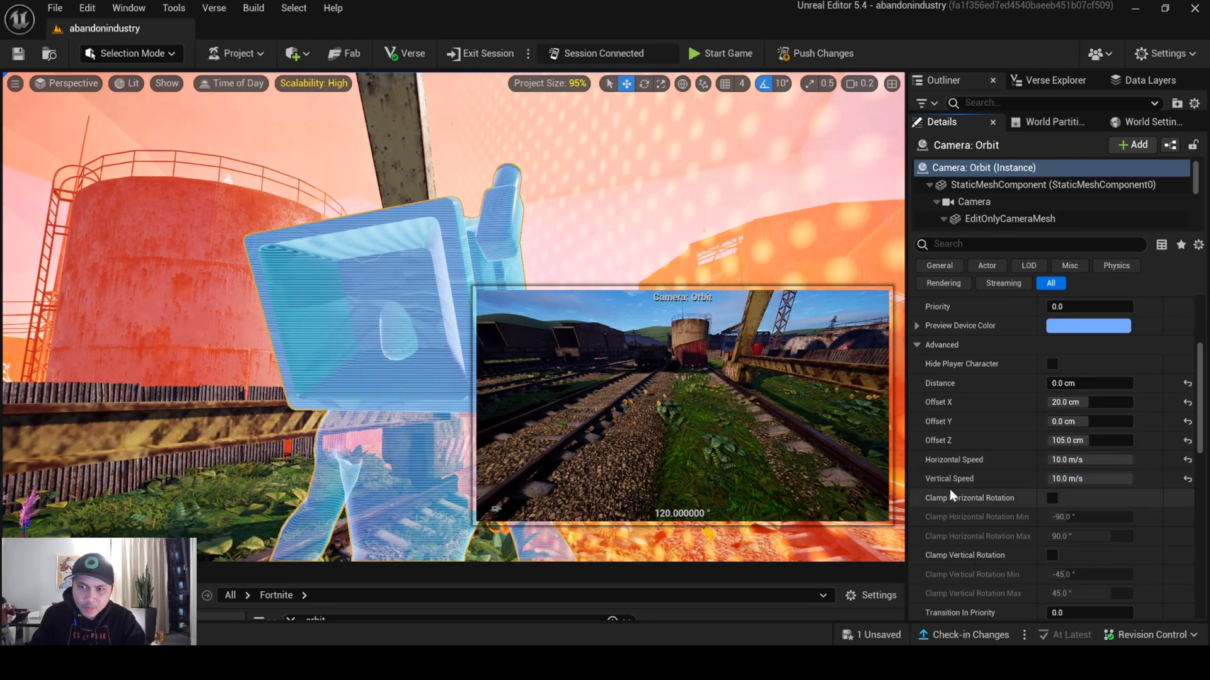
{"action": "mouse_move", "coordinate": [954, 460]}
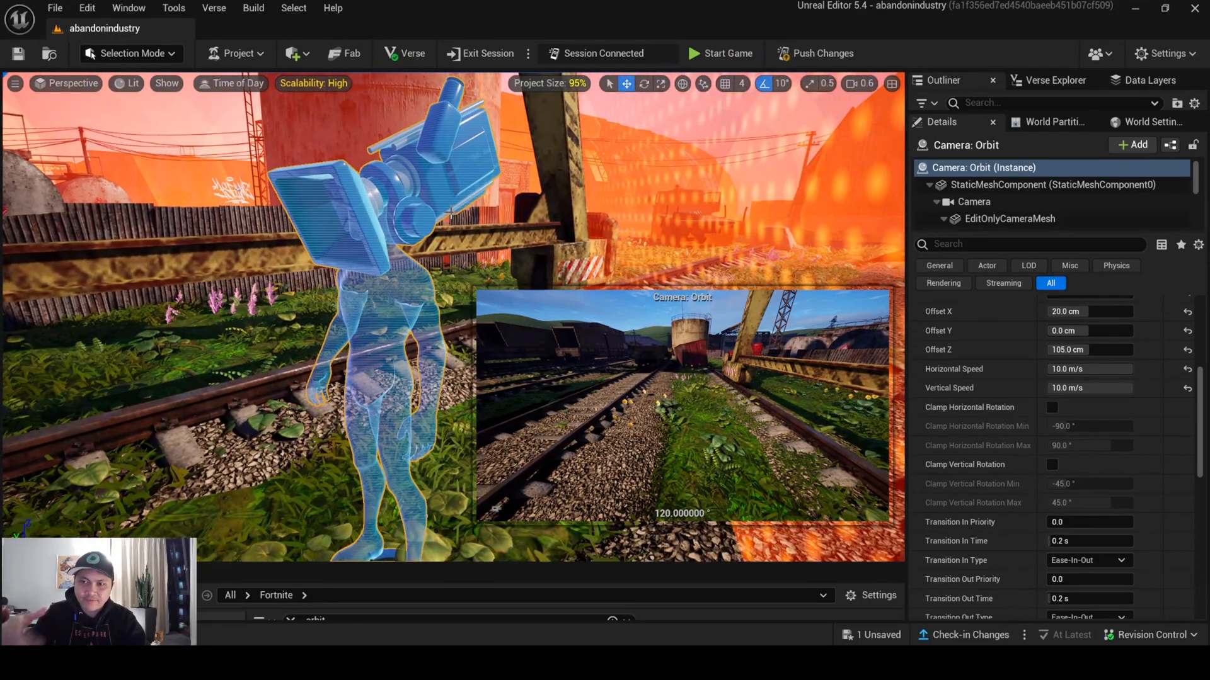
{"action": "left_click", "coordinate": [815, 53]}
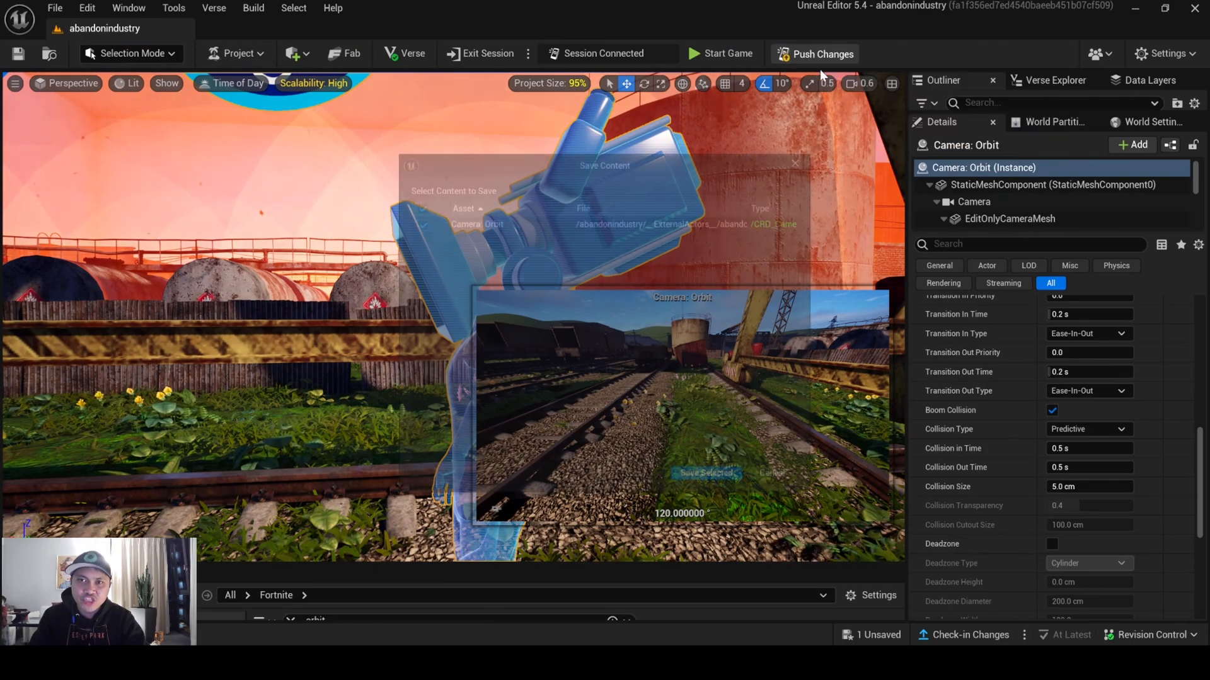
{"action": "left_click", "coordinate": [705, 472]}
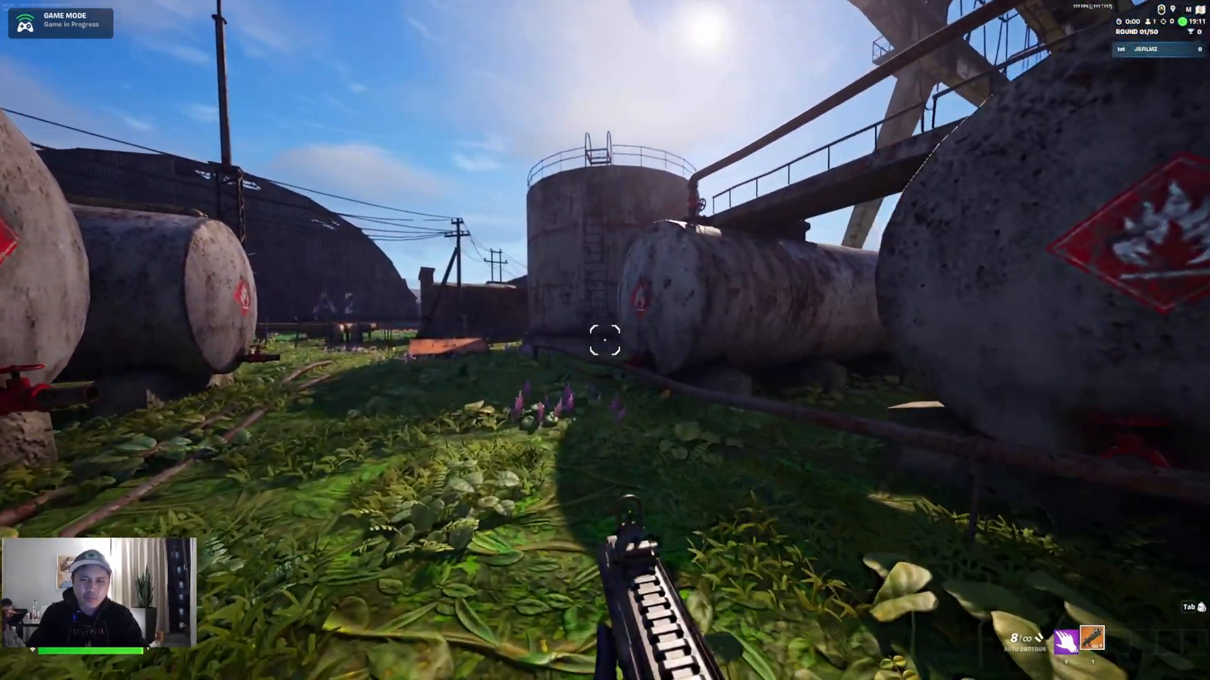
{"action": "mouse_move", "coordinate": [605, 339]}
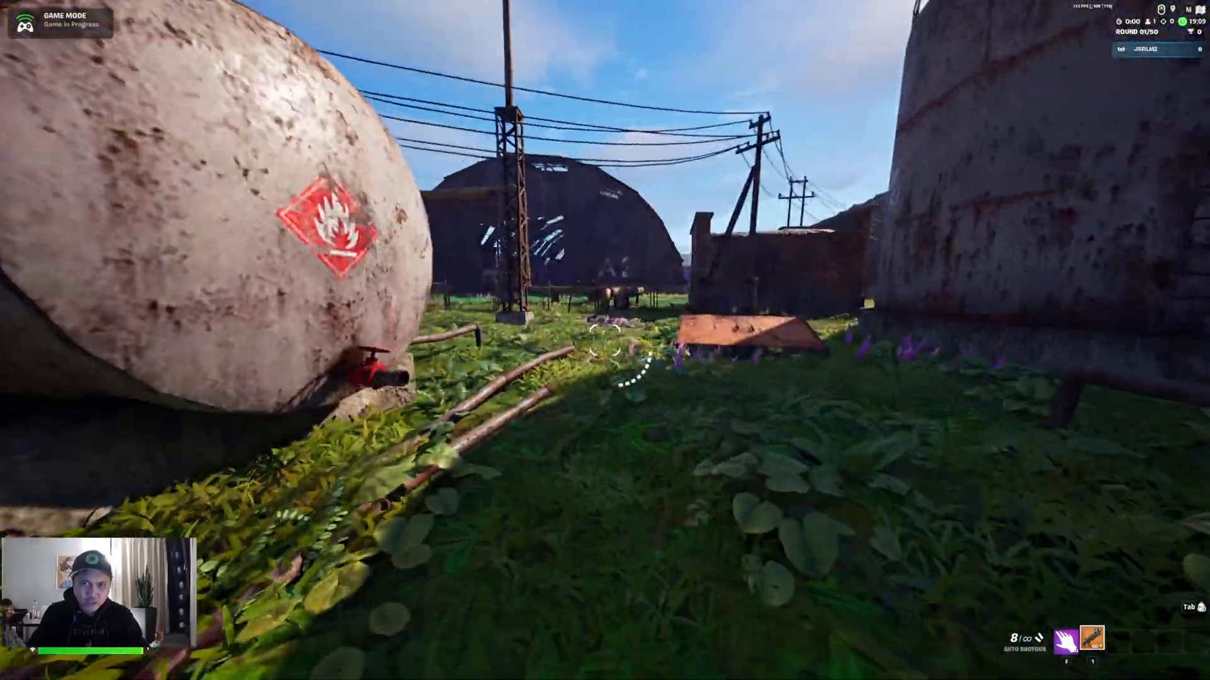